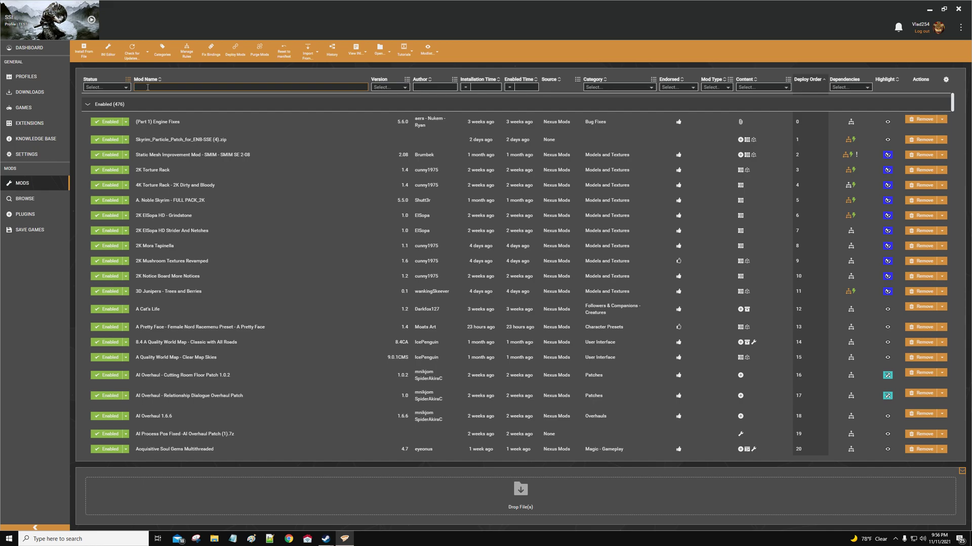
Filter the mod list by 'papy' and open the action menu for PapyrusUtil SE
{"action": "type", "text": "papy"}
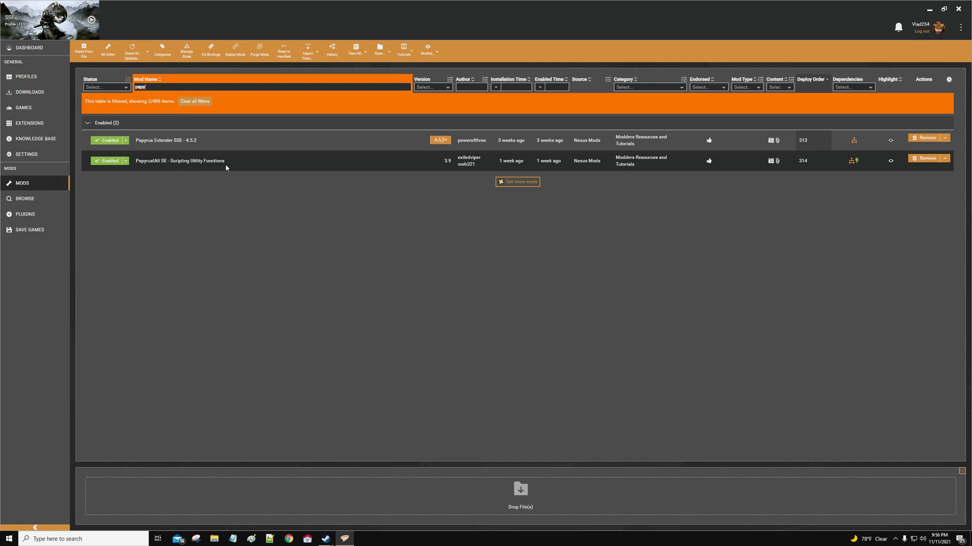
{"action": "mouse_move", "coordinate": [948, 162]}
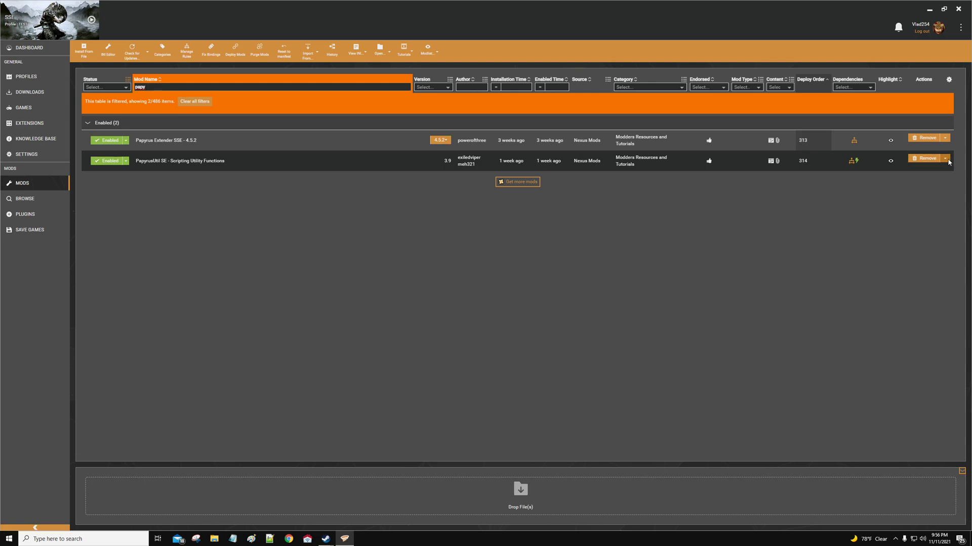
{"action": "left_click", "coordinate": [948, 158]}
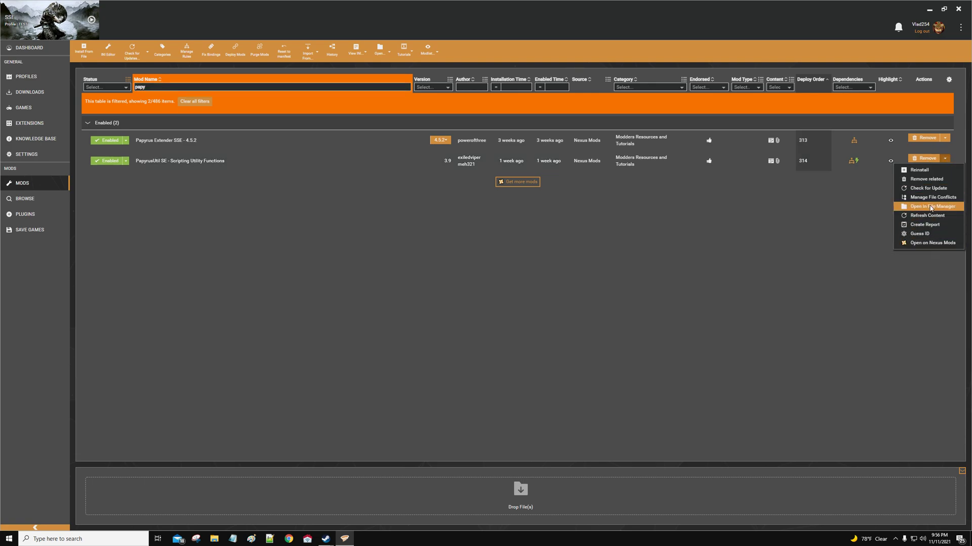
Browse PapyrusUtil SE's folder to SKSE\Plugins and copy PapyrusUtil.dll
{"action": "left_click", "coordinate": [928, 206]}
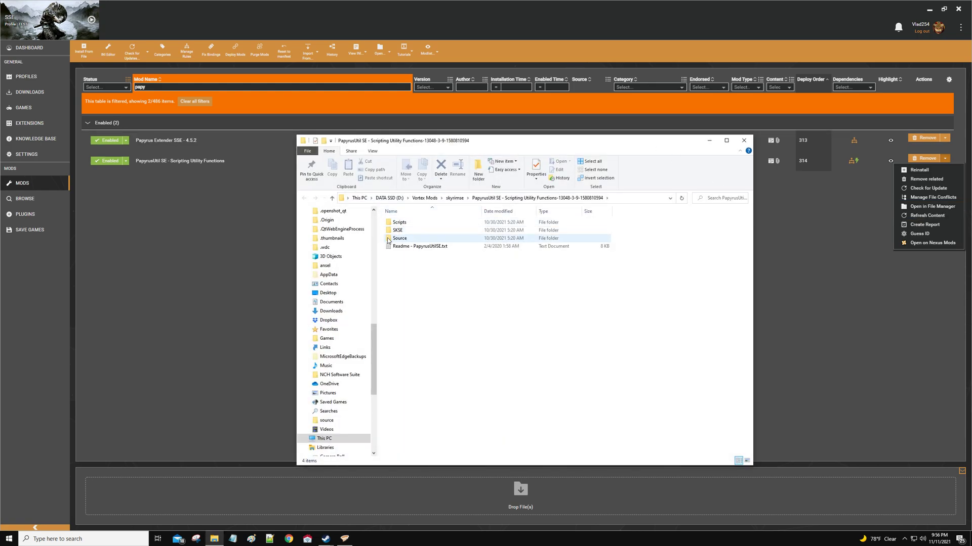
{"action": "mouse_move", "coordinate": [398, 230]}
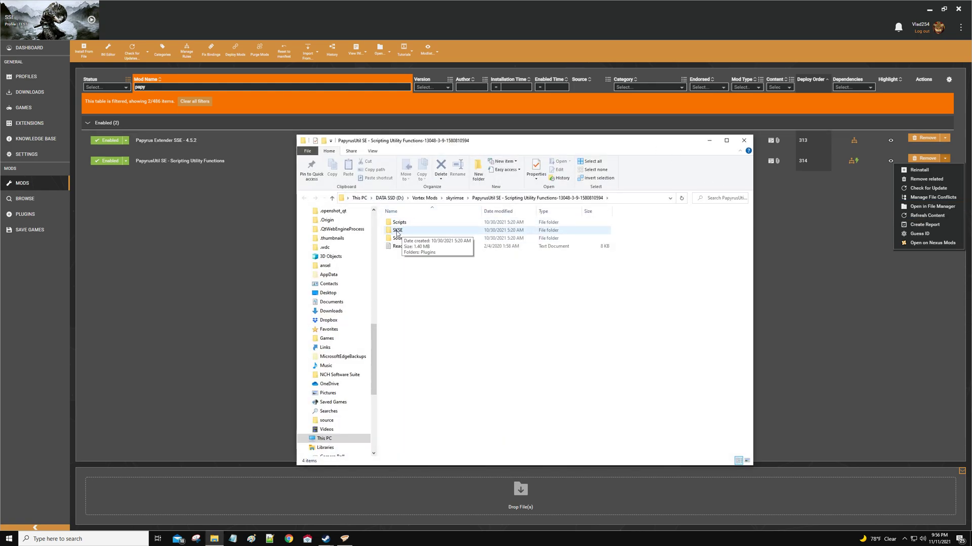
{"action": "double_click", "coordinate": [398, 229]}
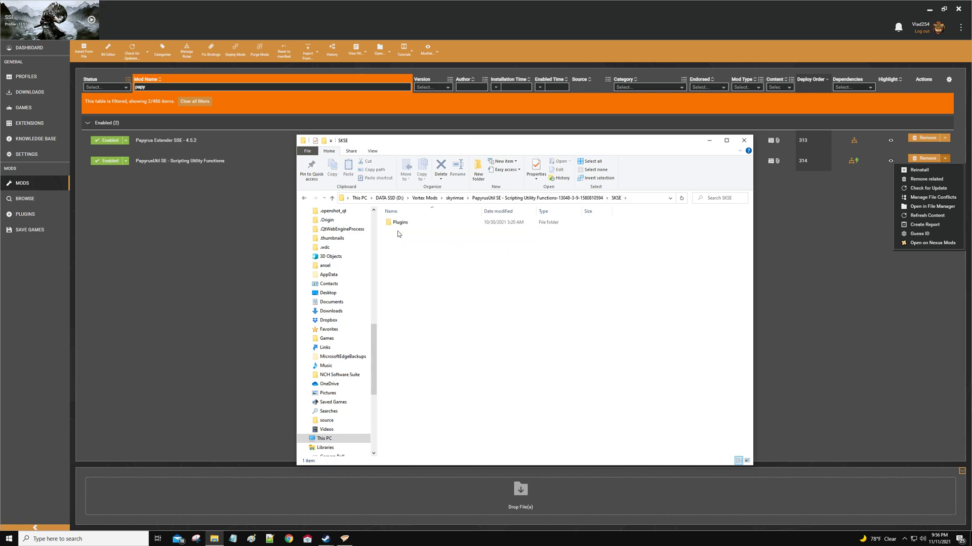
{"action": "double_click", "coordinate": [399, 222]}
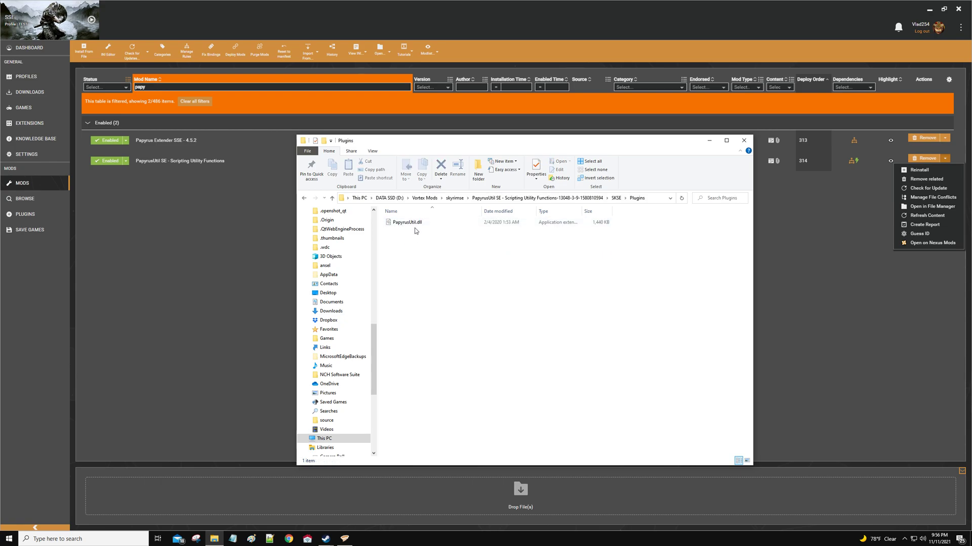
{"action": "left_click", "coordinate": [407, 223]}
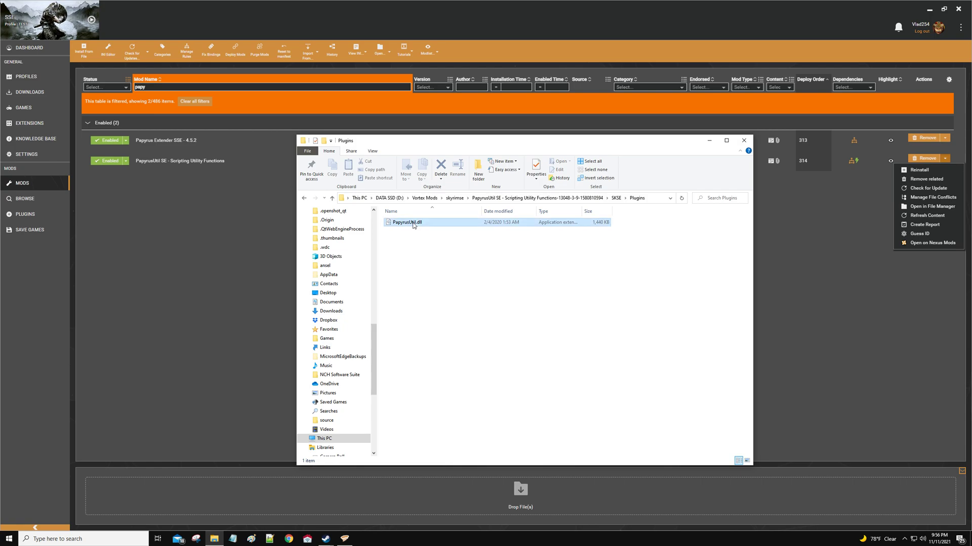
{"action": "right_click", "coordinate": [407, 222]}
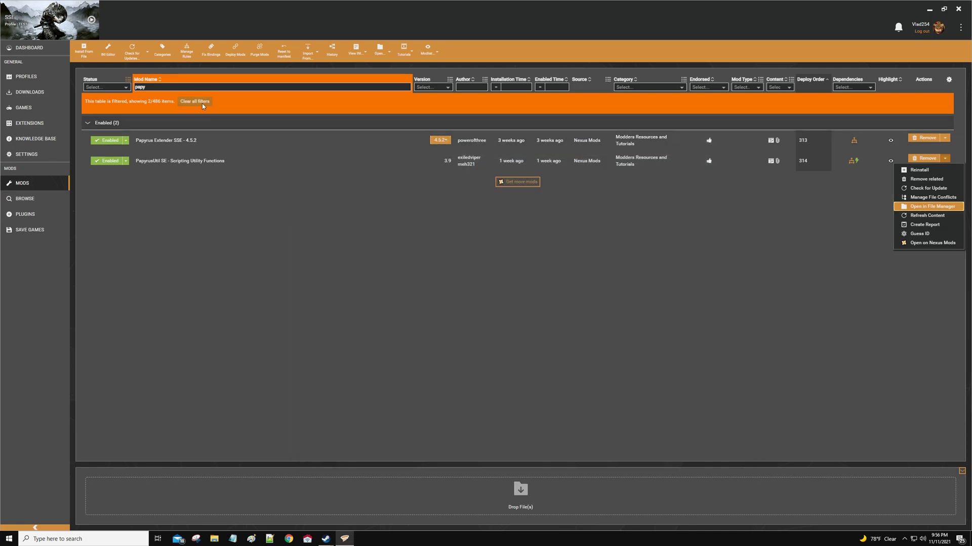
Clear filters, filter by 'simpl', and open the action menu for Simply Knock SE
{"action": "left_click", "coordinate": [194, 101]}
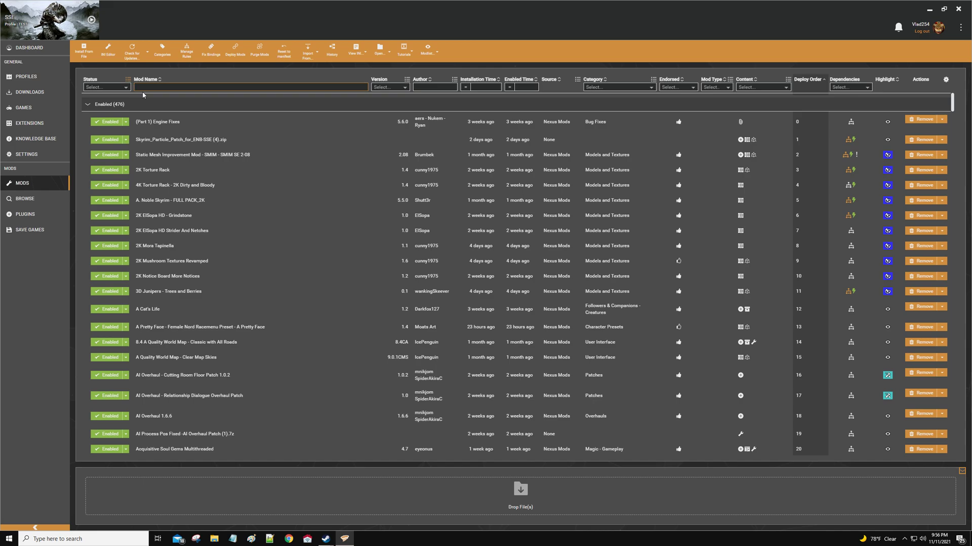
{"action": "type", "text": "simply"}
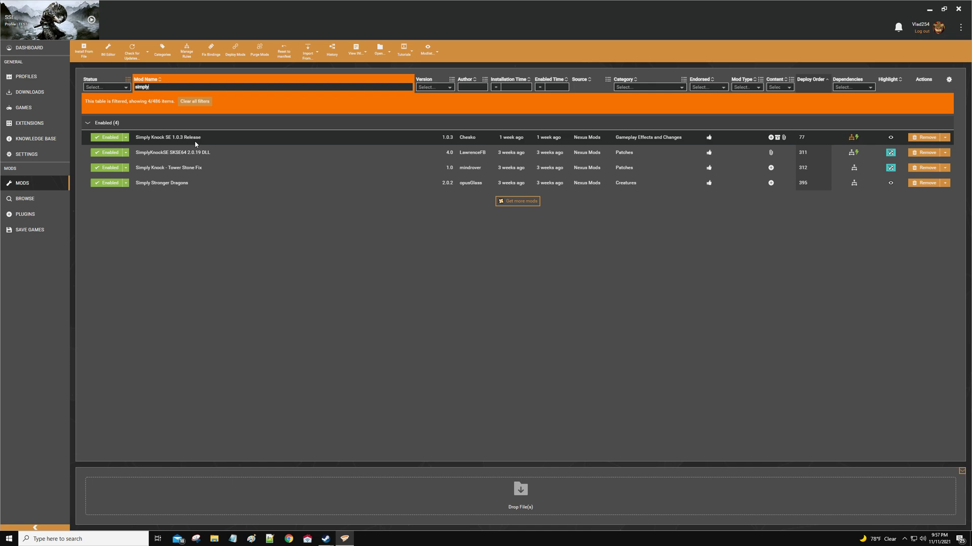
{"action": "mouse_move", "coordinate": [189, 142]}
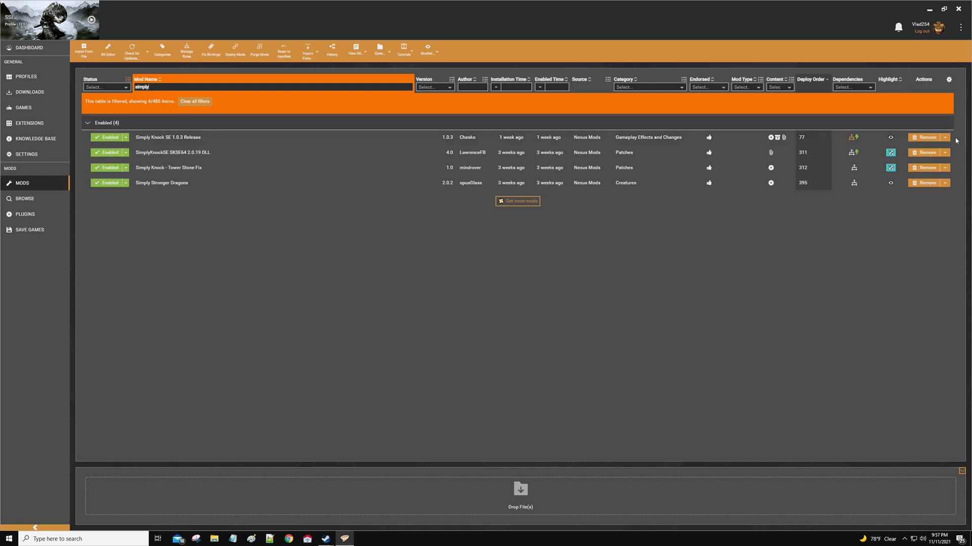
{"action": "left_click", "coordinate": [950, 137]}
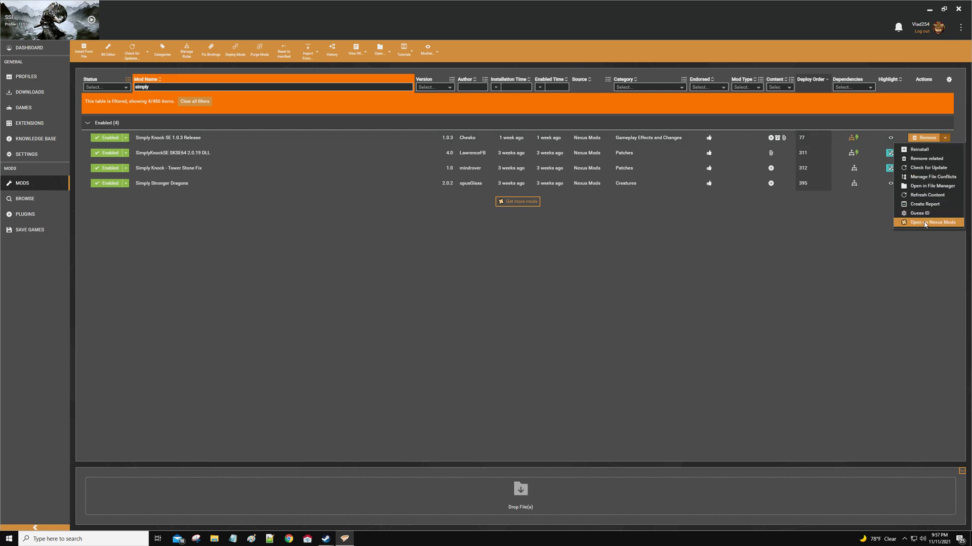
Browse Simply Knock SE's folder to SKSE\Plugins and paste PapyrusUtil.dll beside SimplyKnock.dll
{"action": "left_click", "coordinate": [932, 186]}
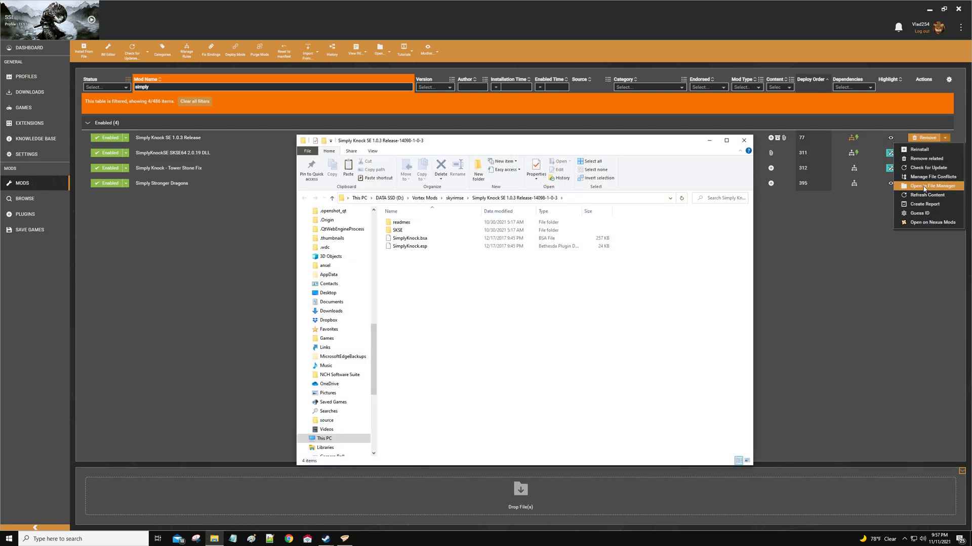
{"action": "double_click", "coordinate": [397, 230]}
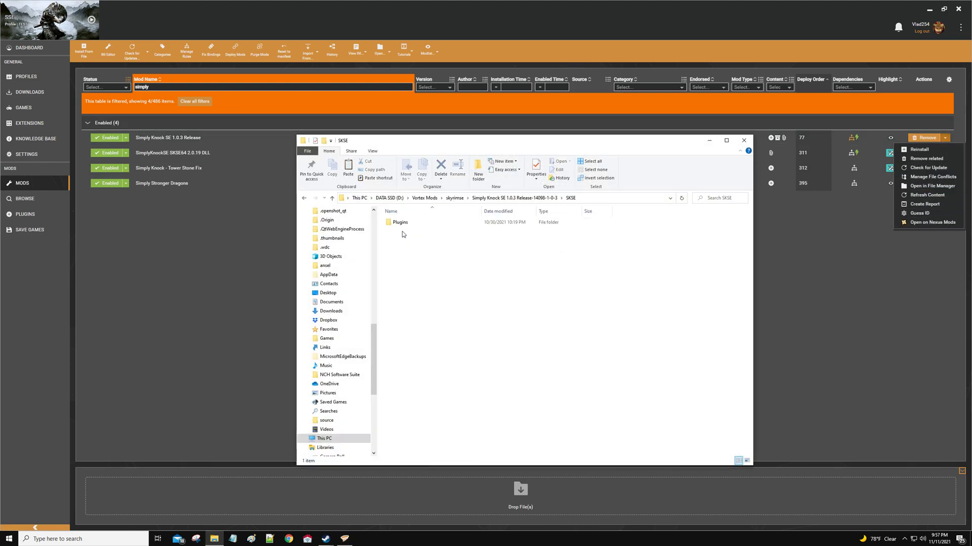
{"action": "double_click", "coordinate": [400, 222]}
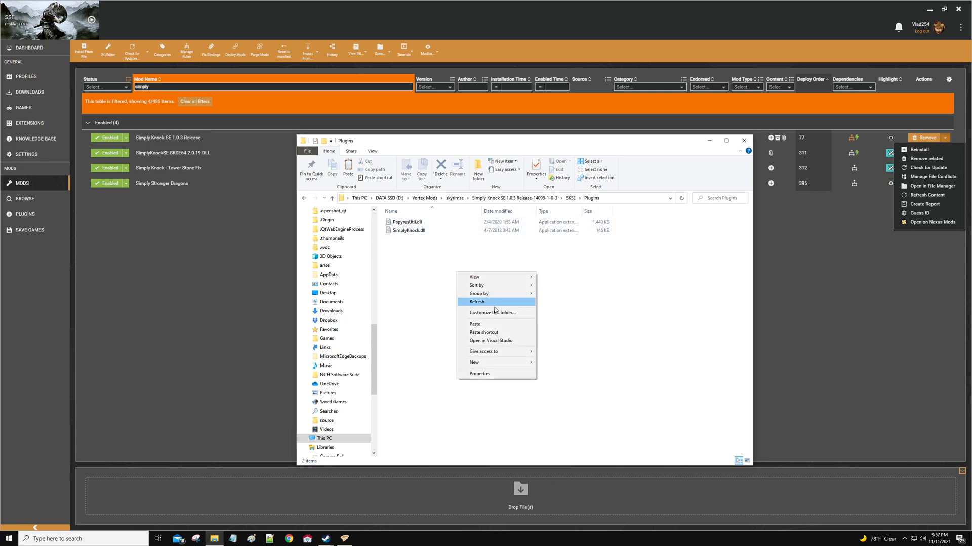
{"action": "mouse_move", "coordinate": [478, 323]}
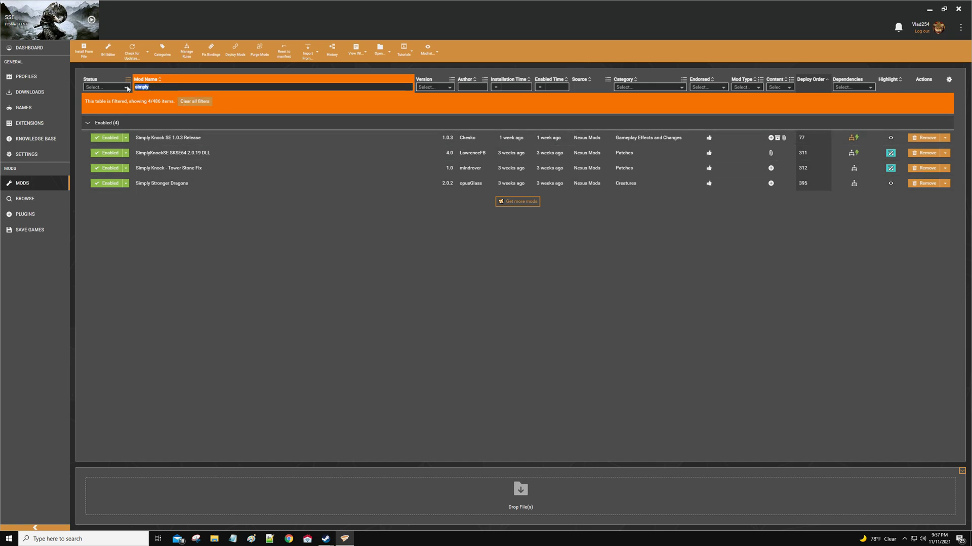
Filter by 'cam' and open the action menu for Campfire - Complete Camping System
{"action": "type", "text": "campfire"}
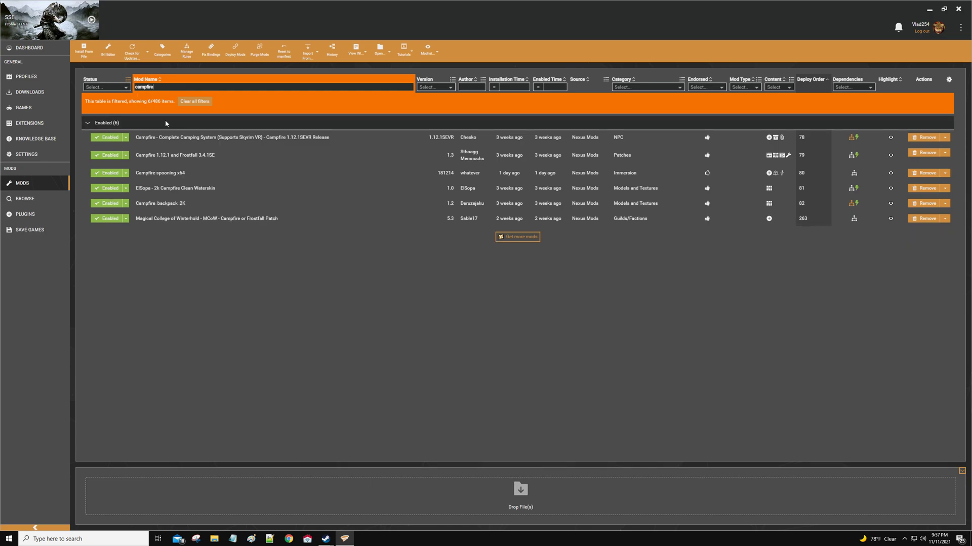
{"action": "left_click", "coordinate": [175, 188]}
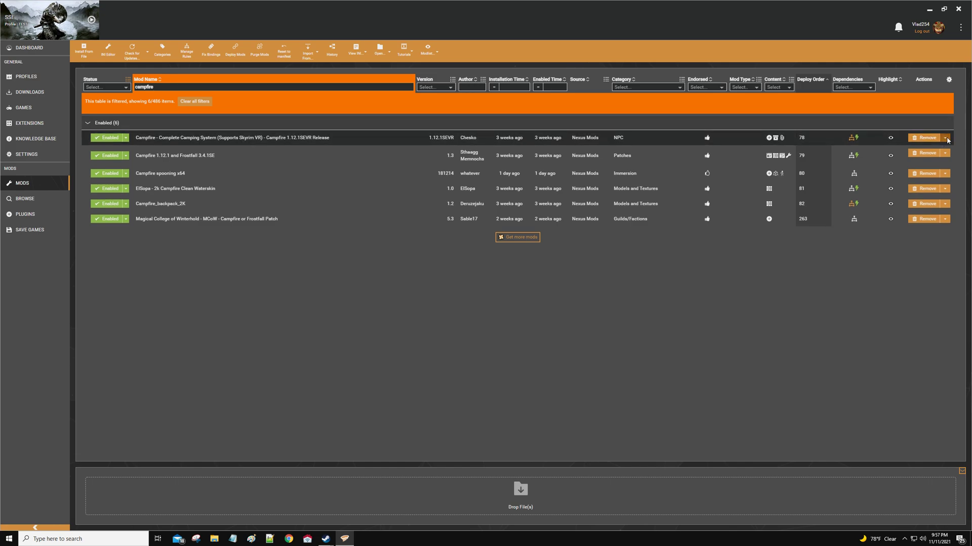
{"action": "left_click", "coordinate": [928, 222]}
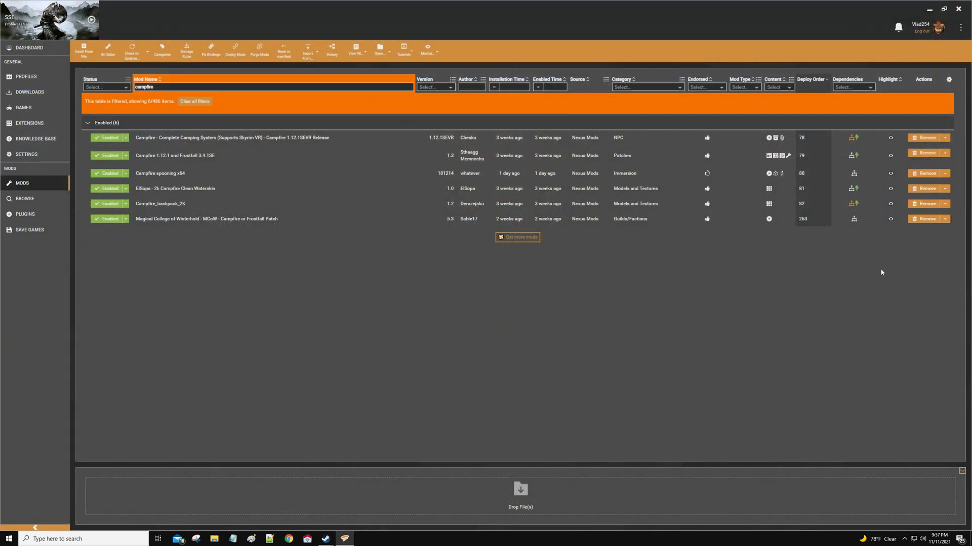
{"action": "mouse_move", "coordinate": [942, 163]}
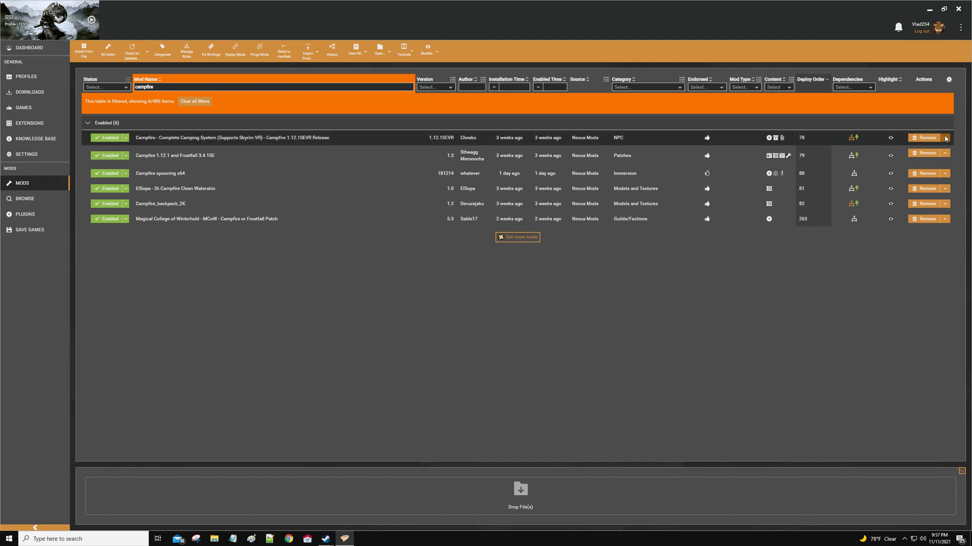
{"action": "left_click", "coordinate": [949, 138]}
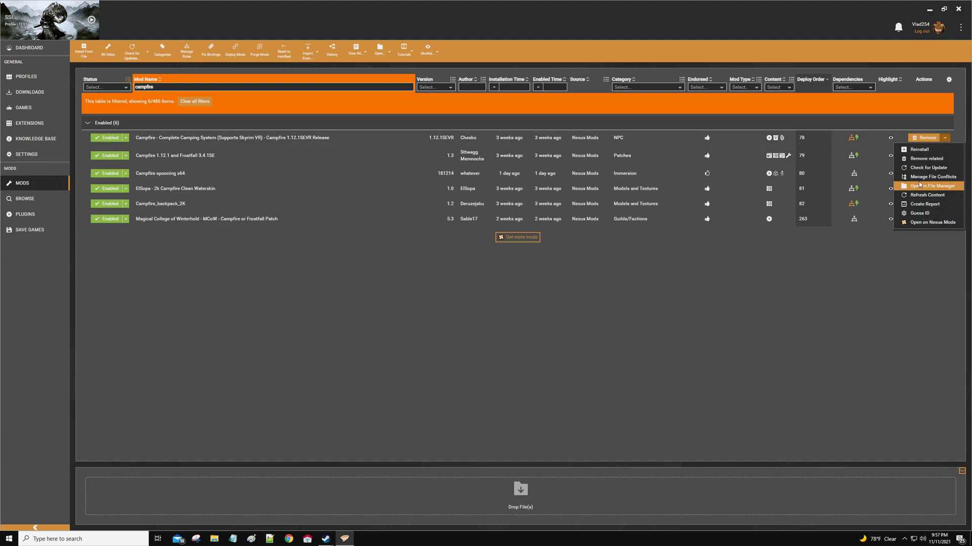
Browse Campfire's folder to SKSE\Plugins, paste PapyrusUtil.dll beside CampfireData, and close the window
{"action": "left_click", "coordinate": [932, 186]}
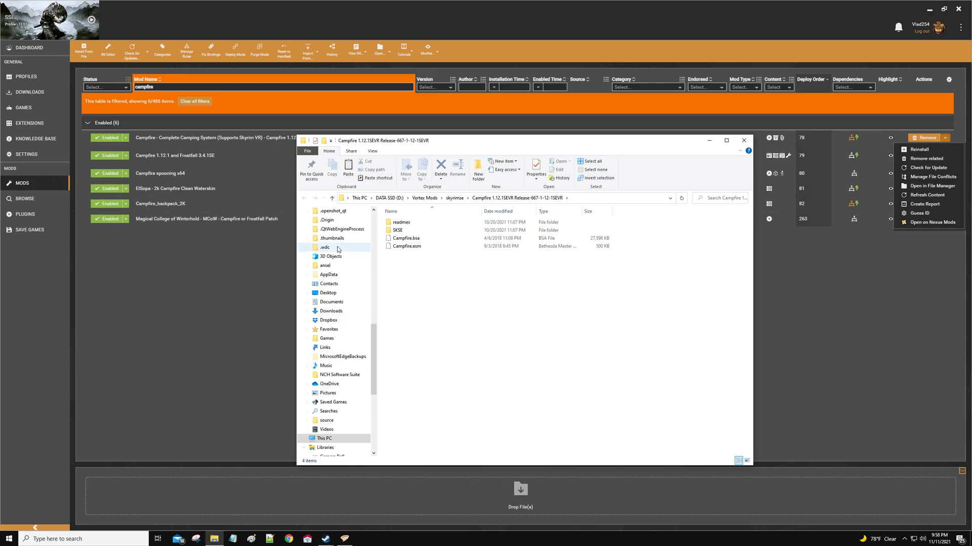
{"action": "double_click", "coordinate": [397, 230]}
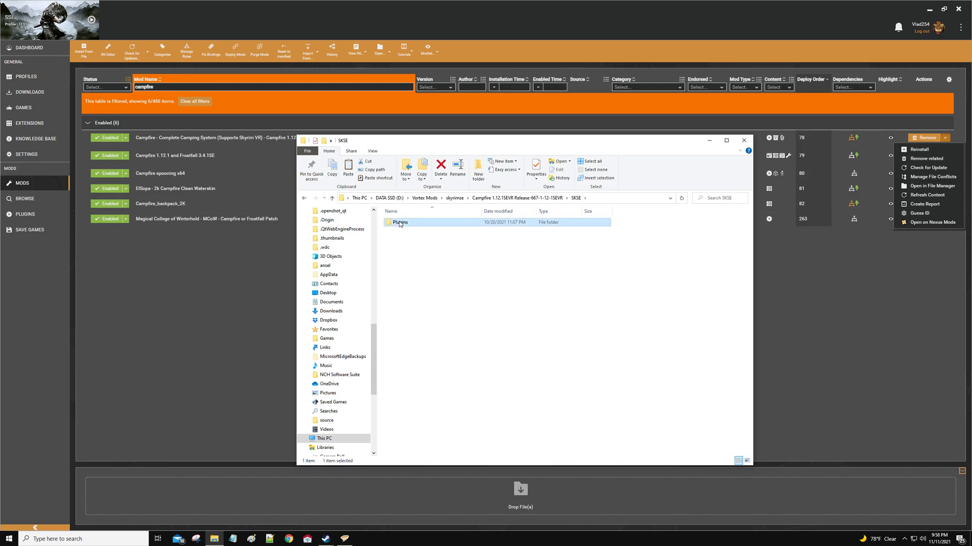
{"action": "double_click", "coordinate": [400, 223]}
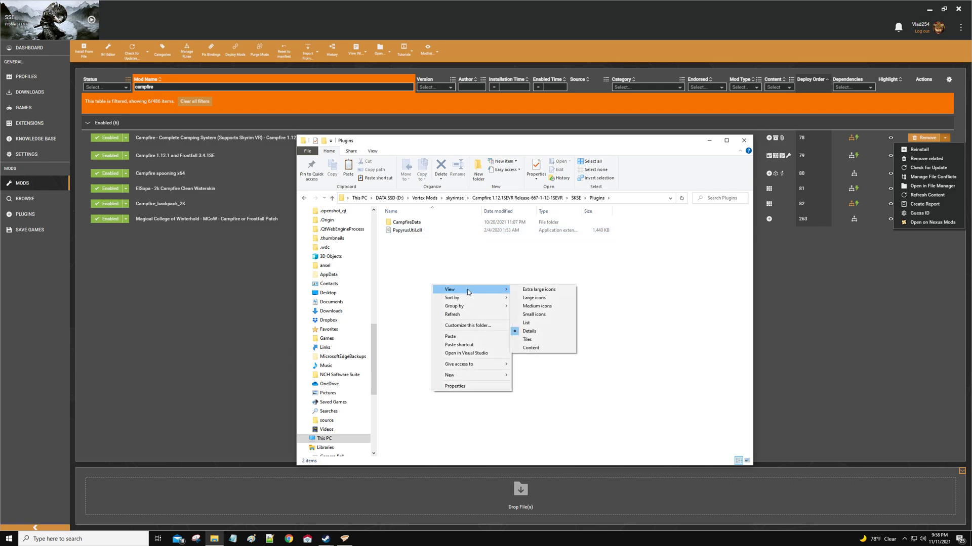
{"action": "mouse_move", "coordinate": [450, 337]}
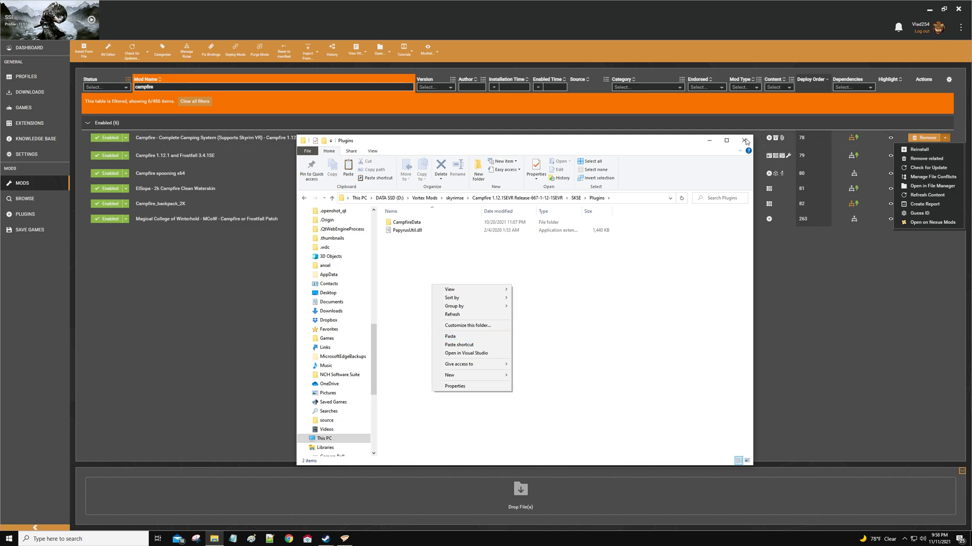
{"action": "left_click", "coordinate": [745, 140]}
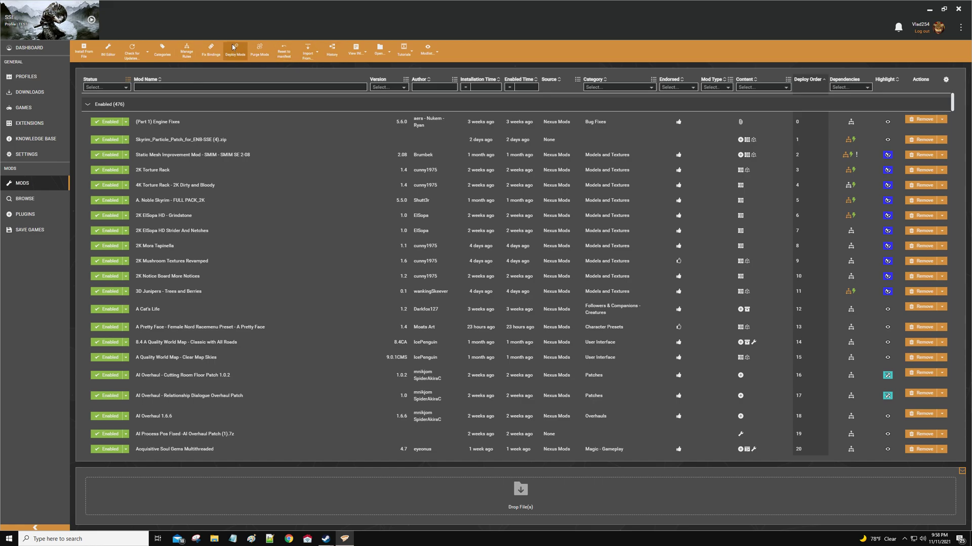
Redeploy all enabled mods with Deploy Mods
{"action": "left_click", "coordinate": [237, 50]}
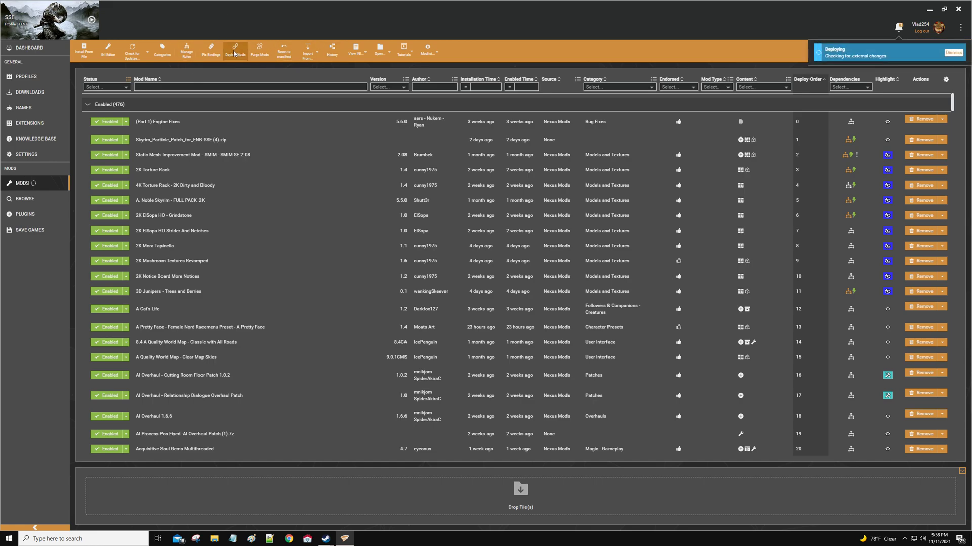